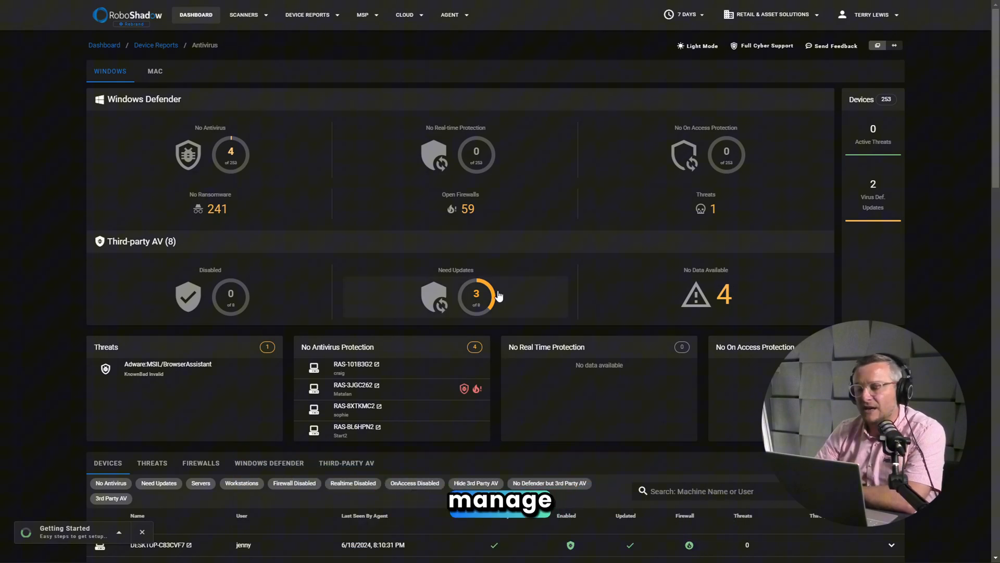
- Scroll to the Defender device list lacking ransomware protection and launch Fix Ransomware
{"action": "scroll", "scroll_direction": "down", "scroll_amount": 3}
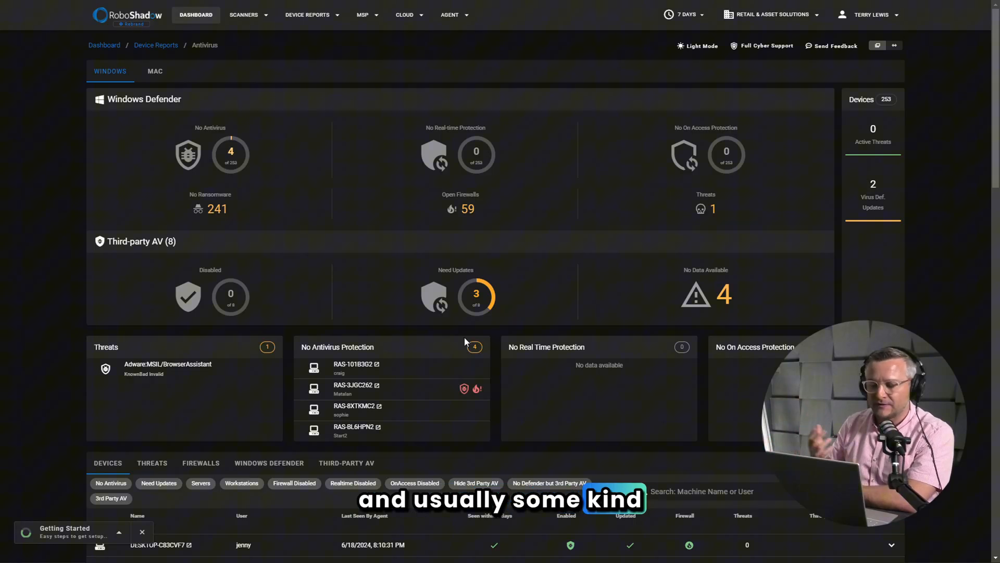
{"action": "scroll", "scroll_direction": "down", "scroll_amount": 3}
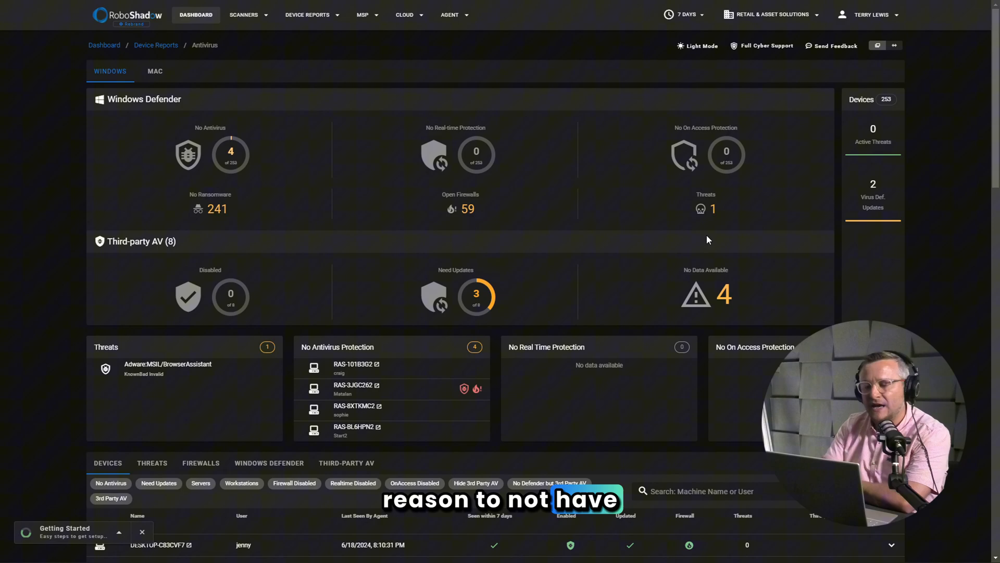
{"action": "mouse_move", "coordinate": [415, 187]}
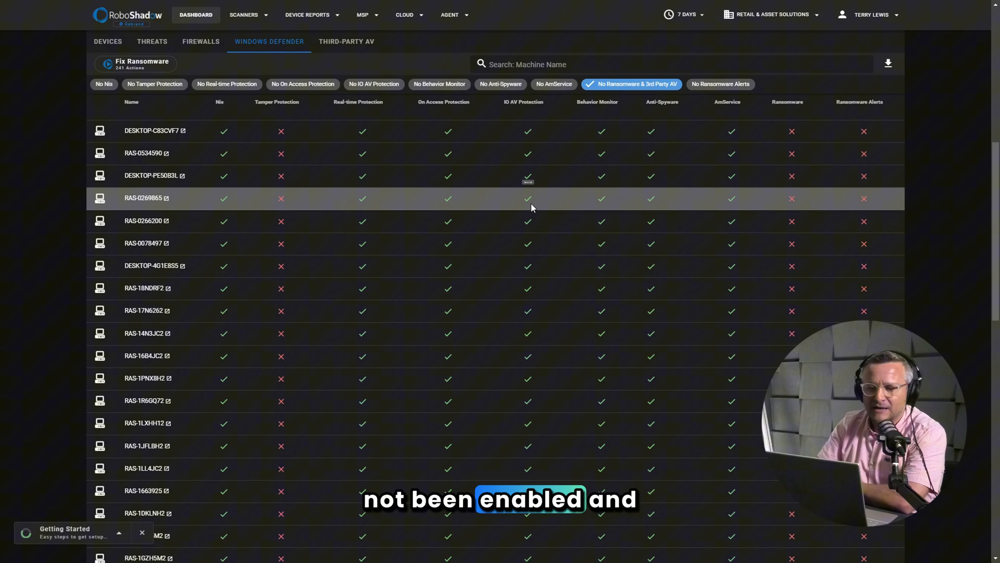
{"action": "left_click", "coordinate": [134, 63]}
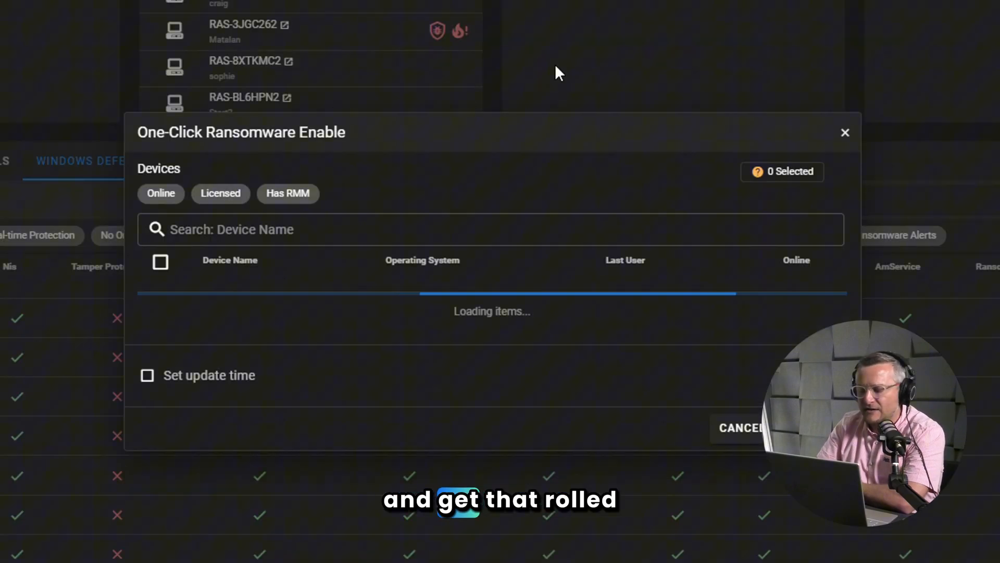